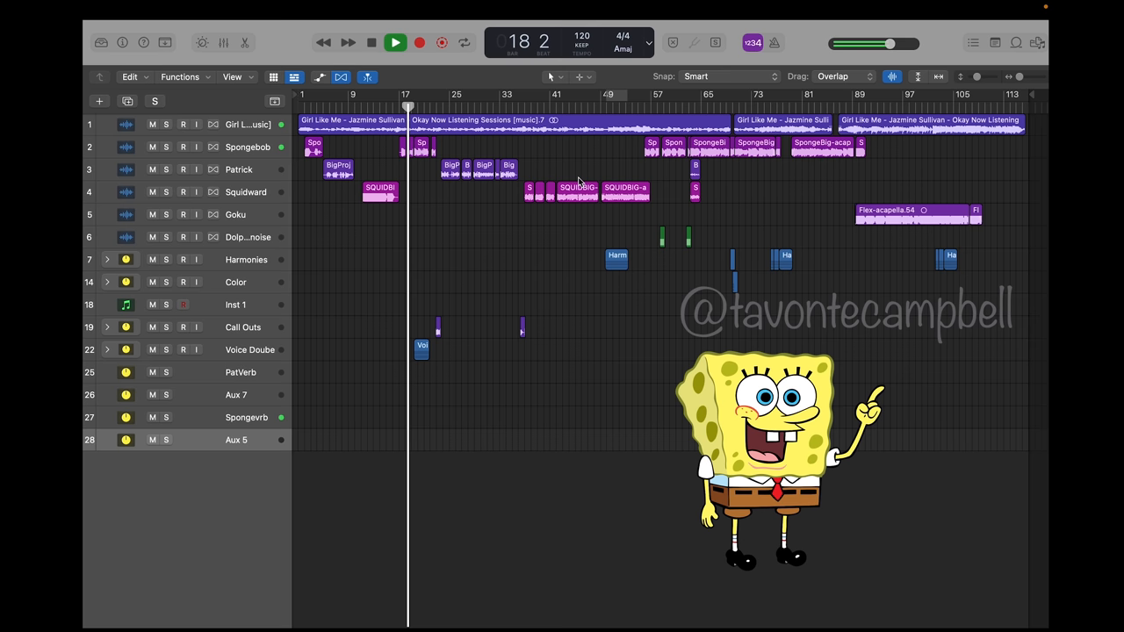
- Start transport playback of the cartoon-voice cover from bar 18 onward
left_click(393, 42)
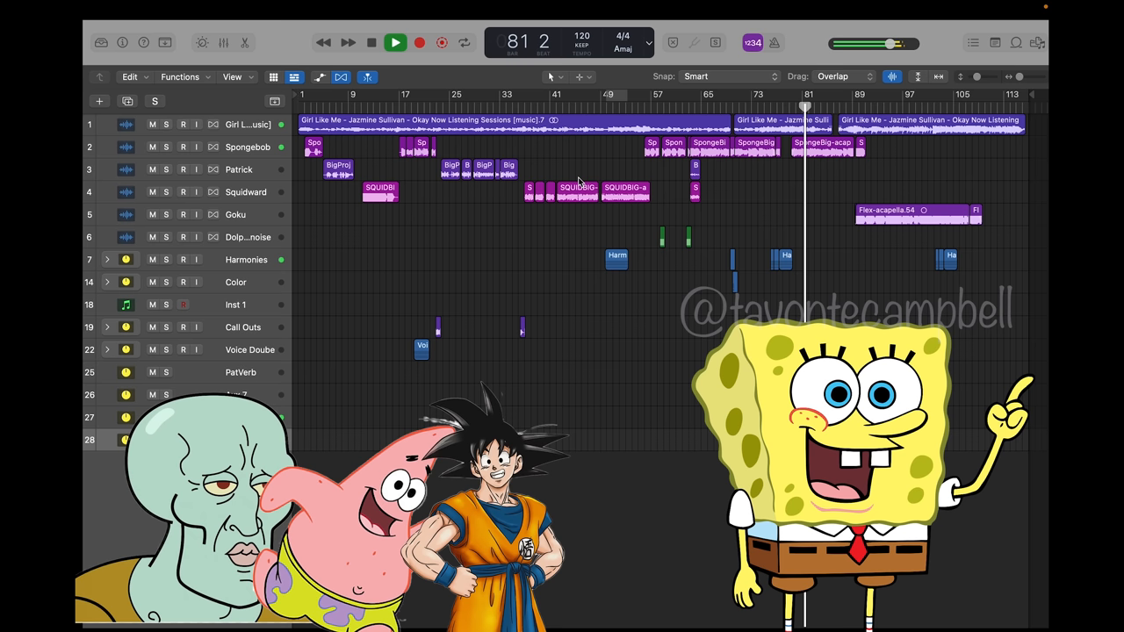
- Continue playback to the song's end and stop the transport around bar 117
left_click(393, 42)
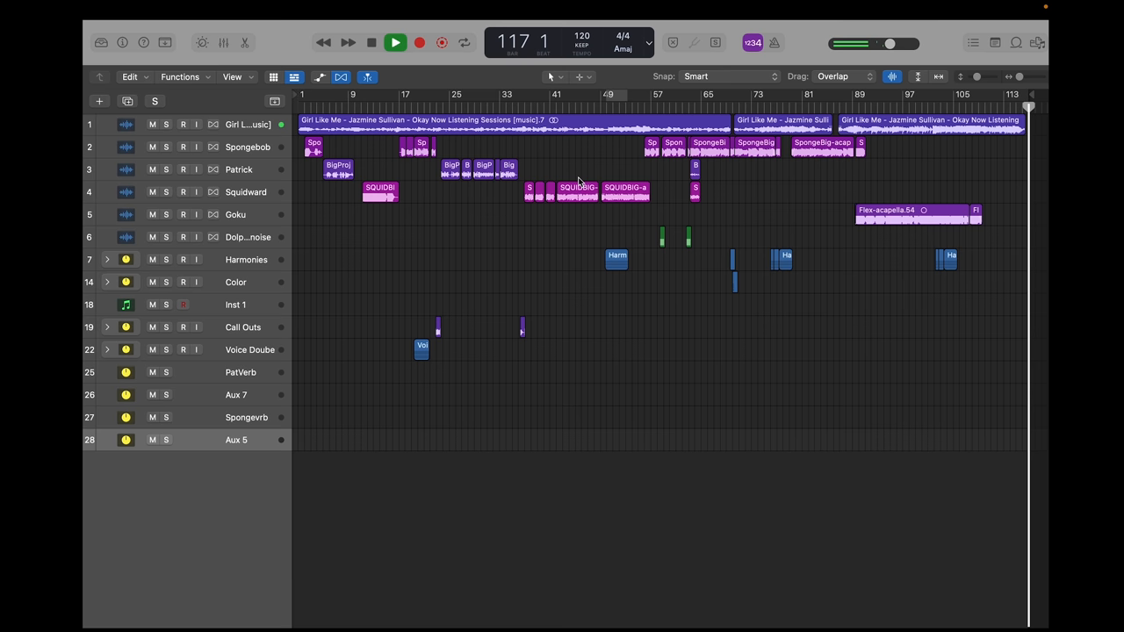
left_click(371, 42)
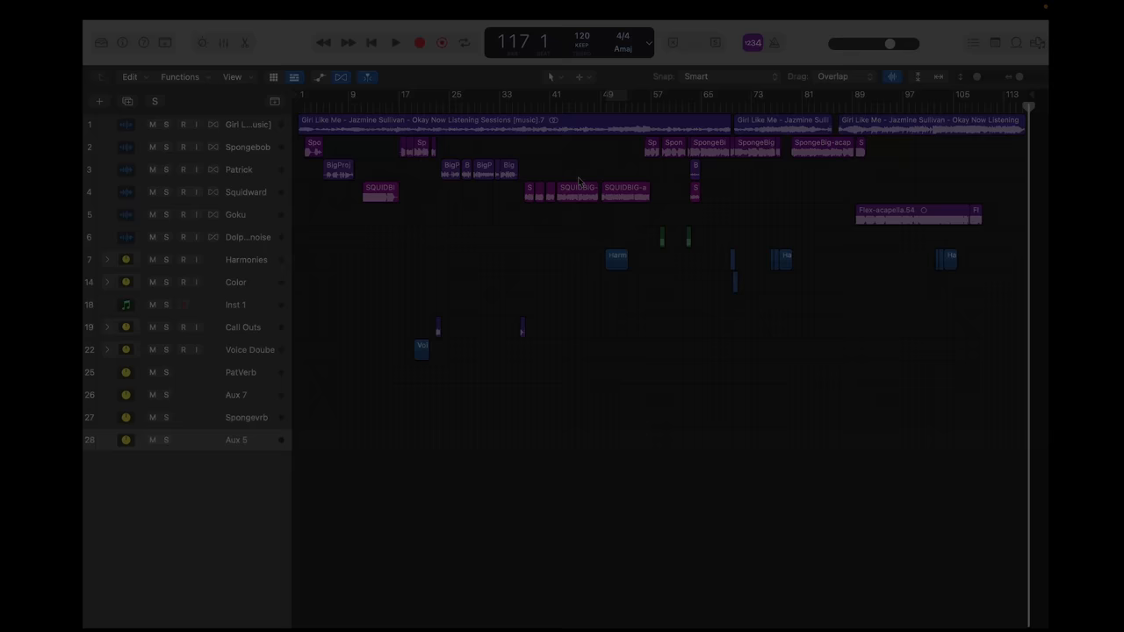